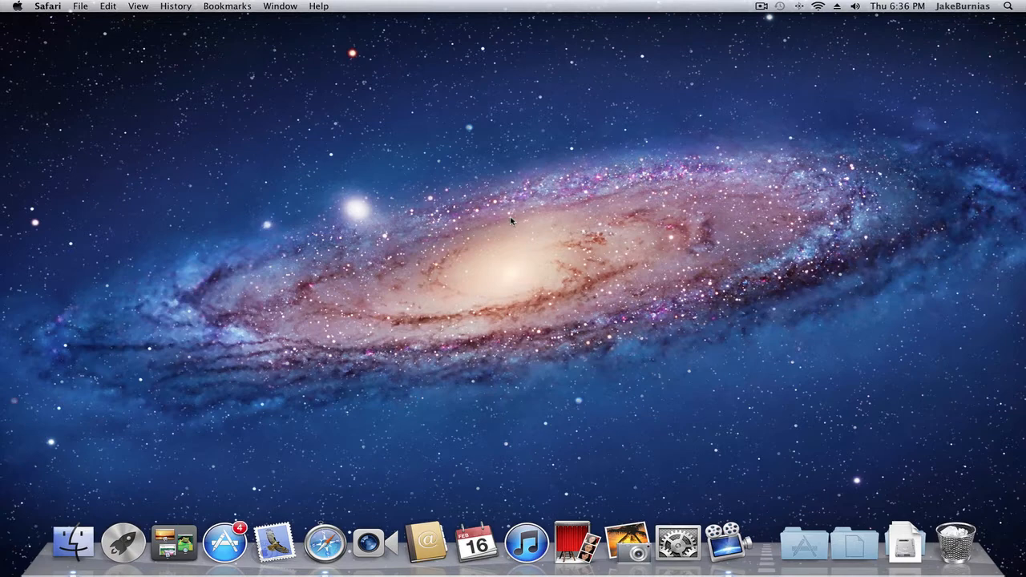
# Launch Safari from the Dock onto the Apple start page
pyautogui.click(324, 542)
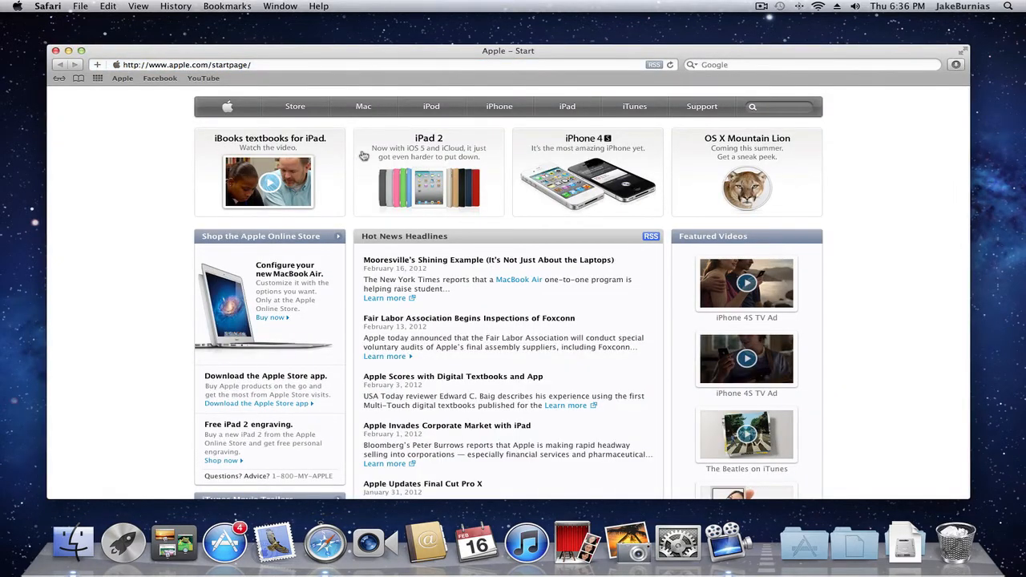
pyautogui.moveTo(475, 247)
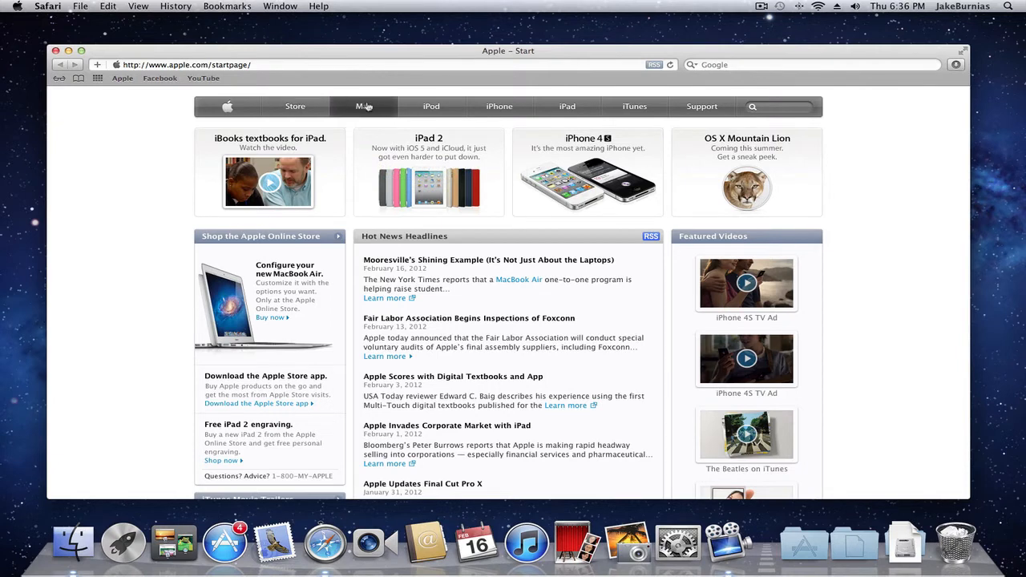
pyautogui.click(363, 105)
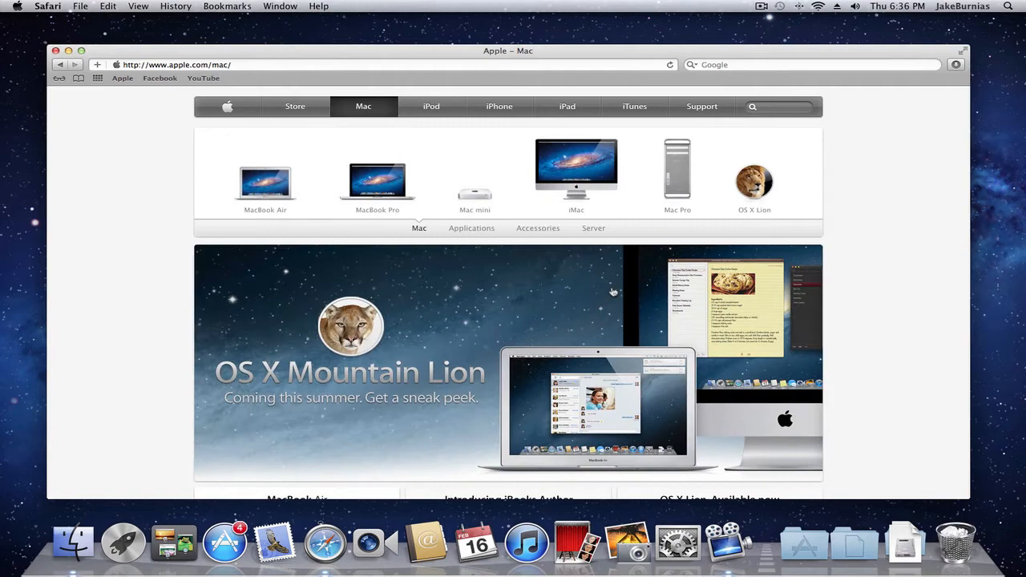
pyautogui.scroll(-3)
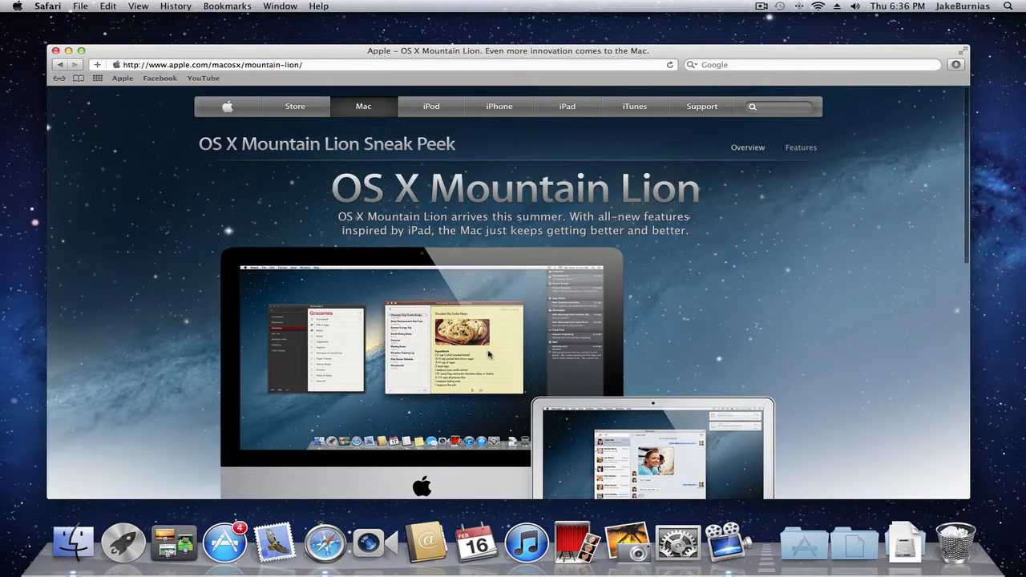
# Scroll the Mountain Lion page down to the Download Messages beta and Developer Preview sections
pyautogui.scroll(-3)
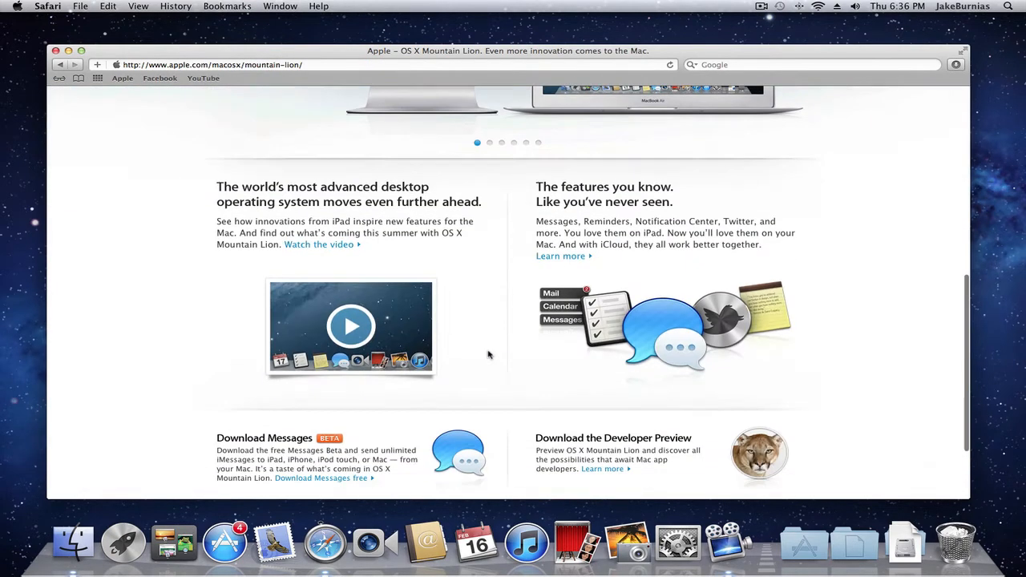
pyautogui.moveTo(517, 356)
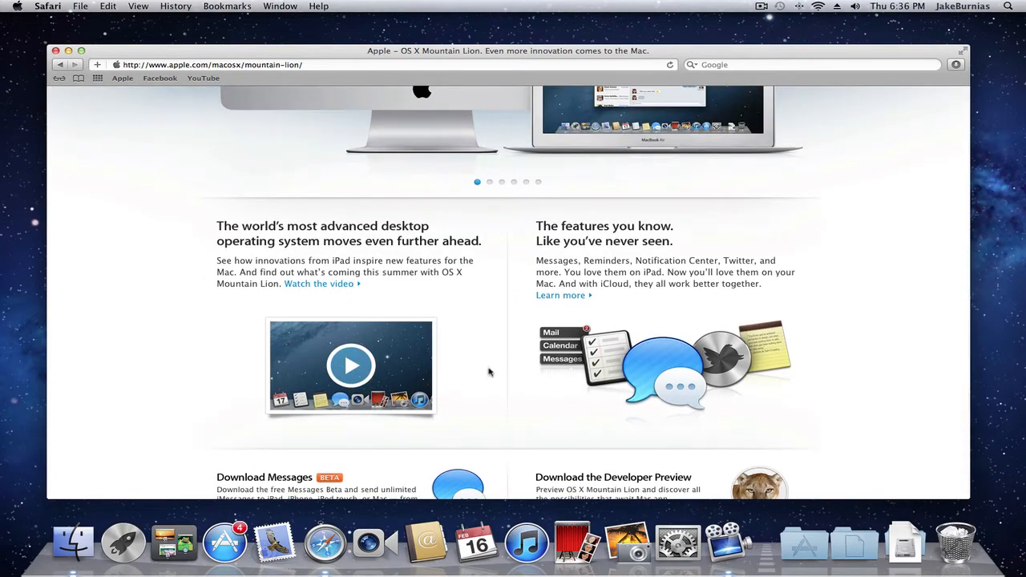
pyautogui.scroll(-3)
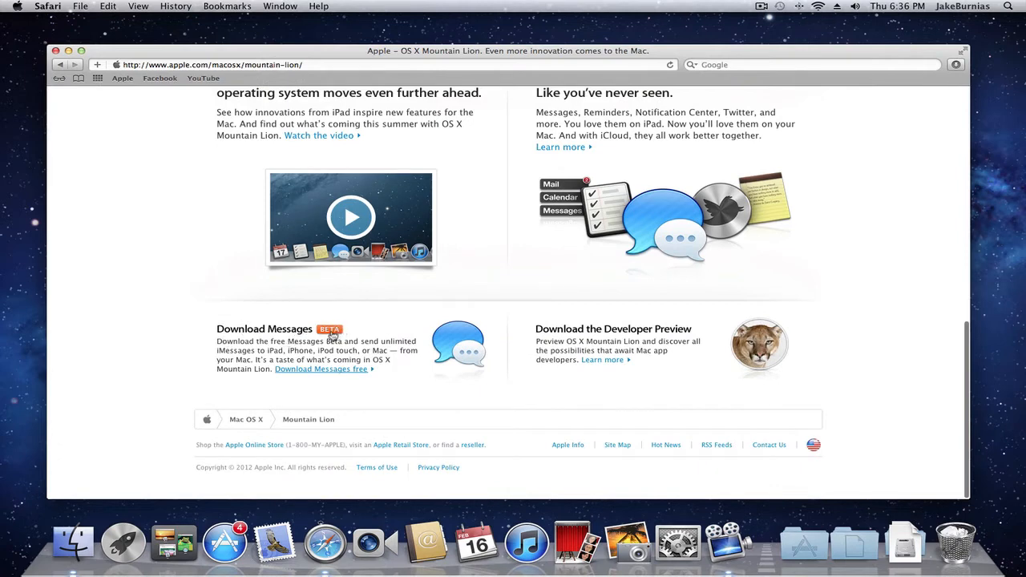
pyautogui.moveTo(382, 327)
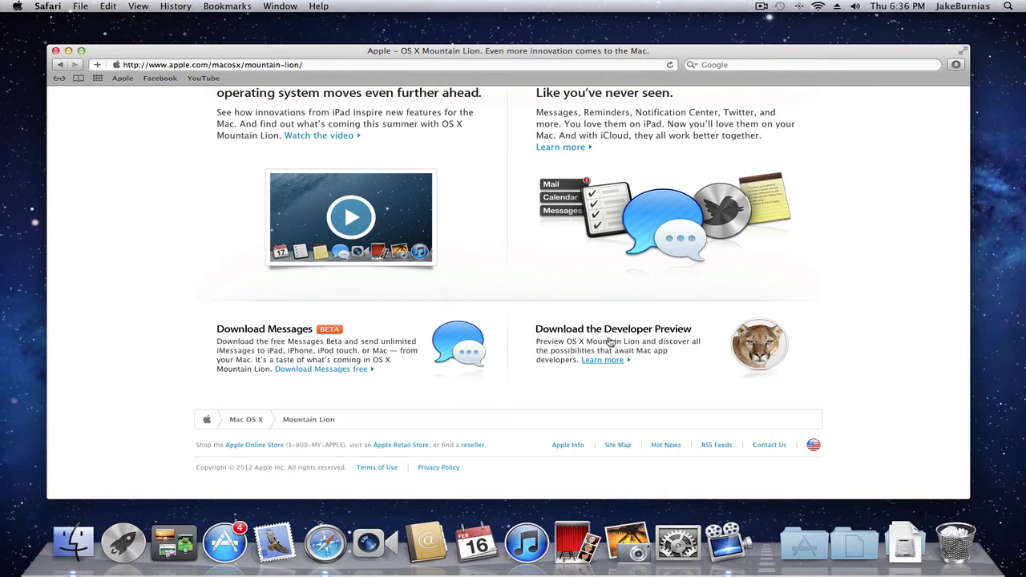
pyautogui.moveTo(654, 332)
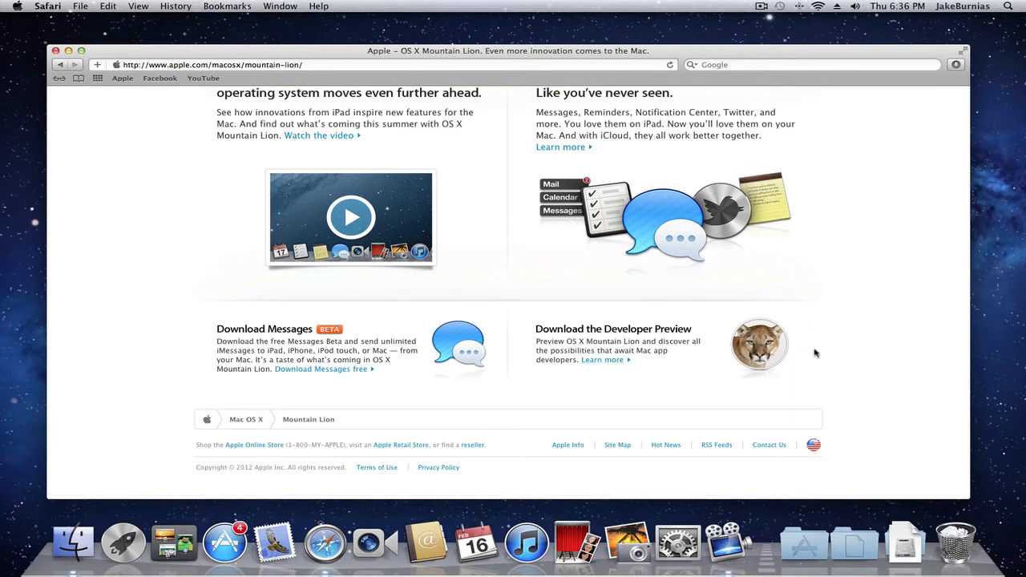
pyautogui.moveTo(905, 545)
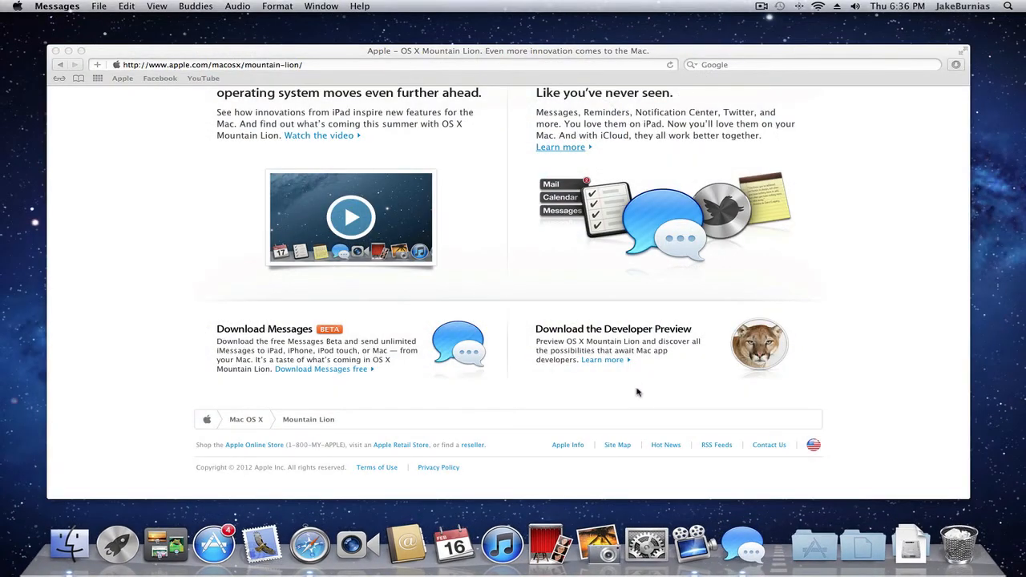
pyautogui.moveTo(741, 549)
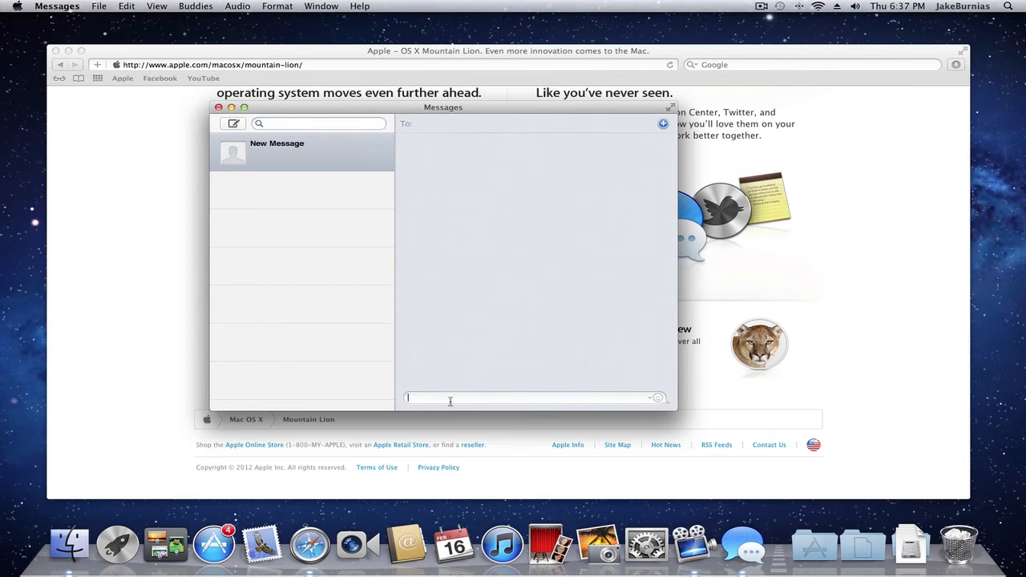
pyautogui.moveTo(327, 362)
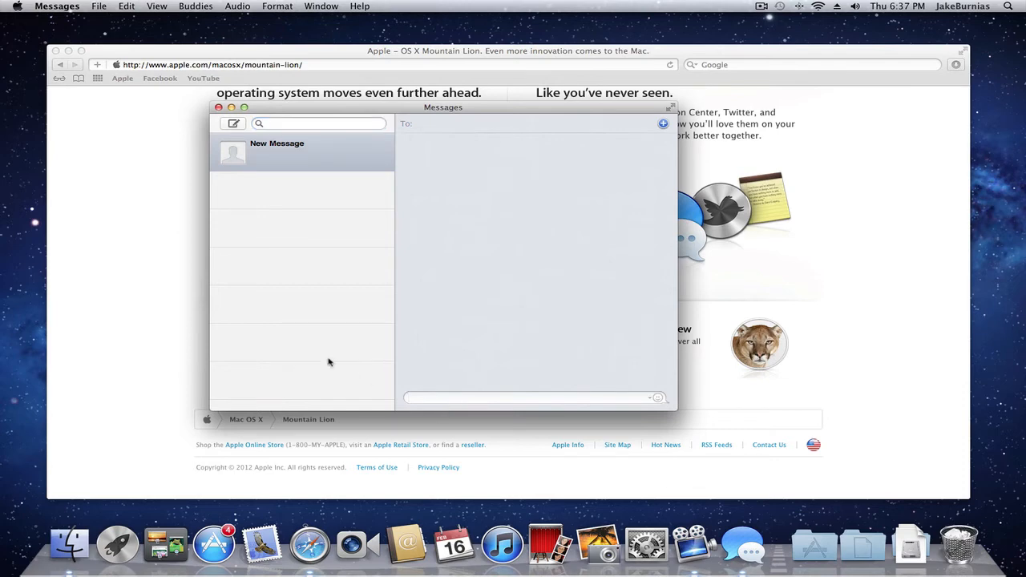
# Focus the Messages beta window showing its empty New Message conversation
pyautogui.click(529, 397)
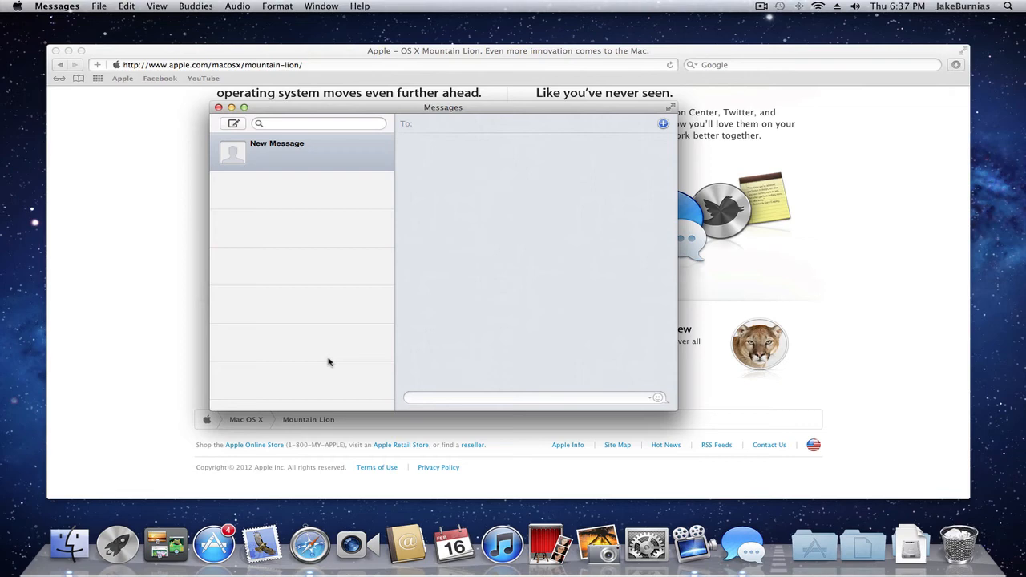
pyautogui.moveTo(257, 206)
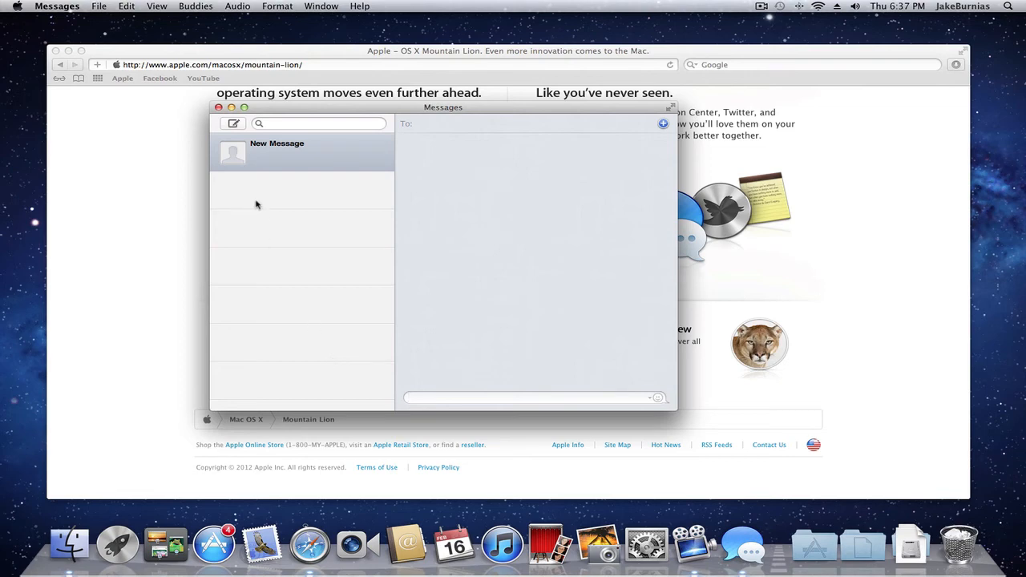
# Dismiss the Messages window to reveal the Mountain Lion page with its Download Messages beta link
pyautogui.click(218, 106)
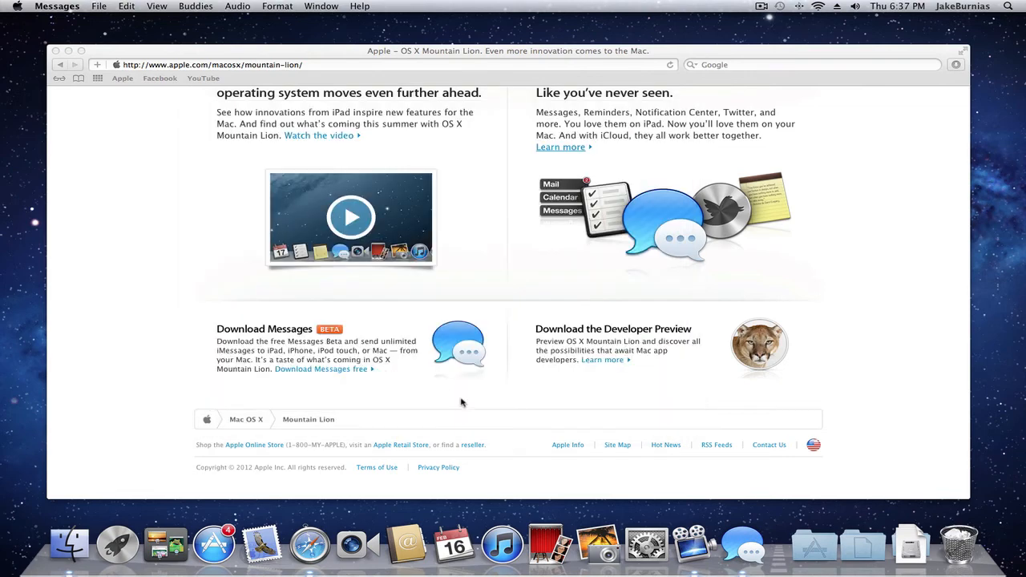
pyautogui.moveTo(472, 406)
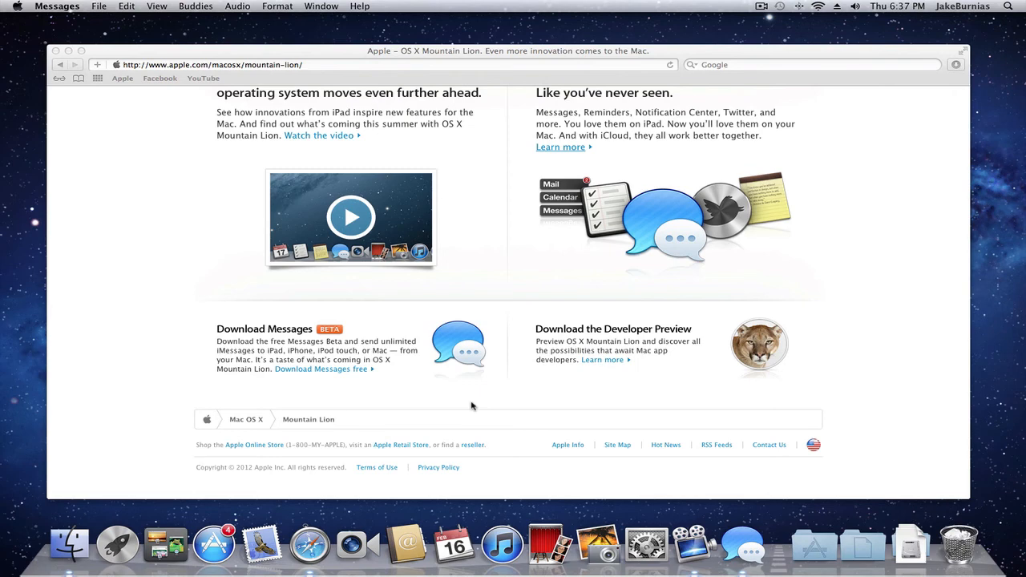
pyautogui.moveTo(590, 398)
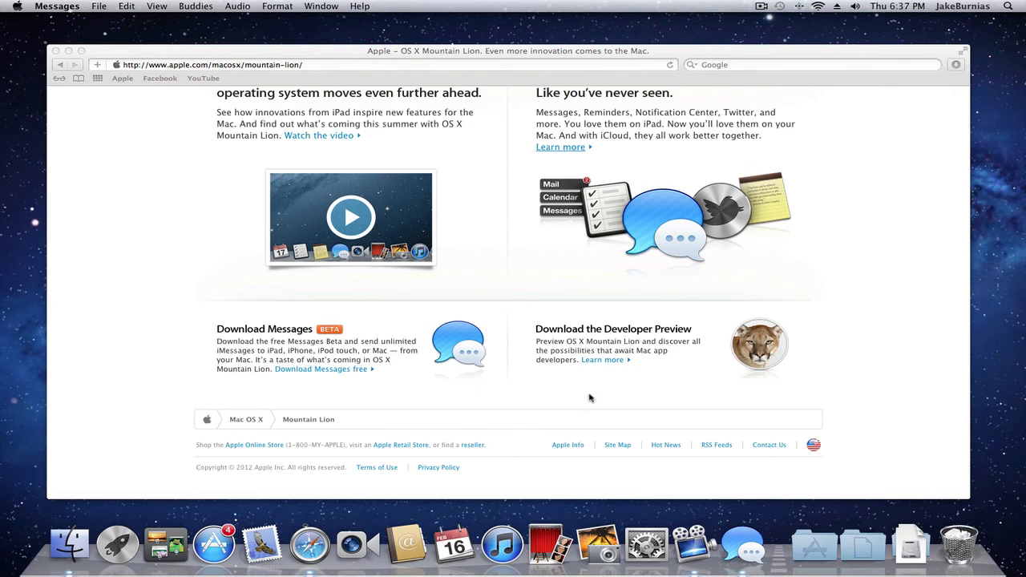